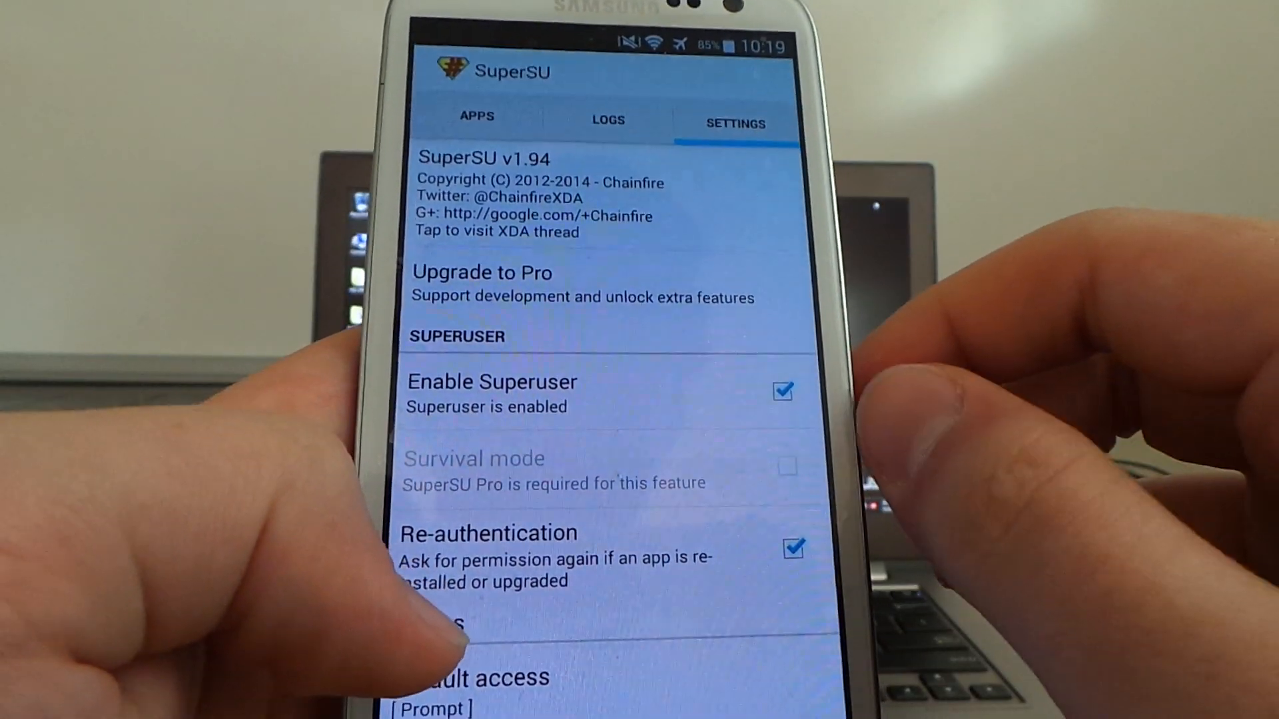
# Install Root Checker from the search results and launch it once installed
pyautogui.scroll(-3)
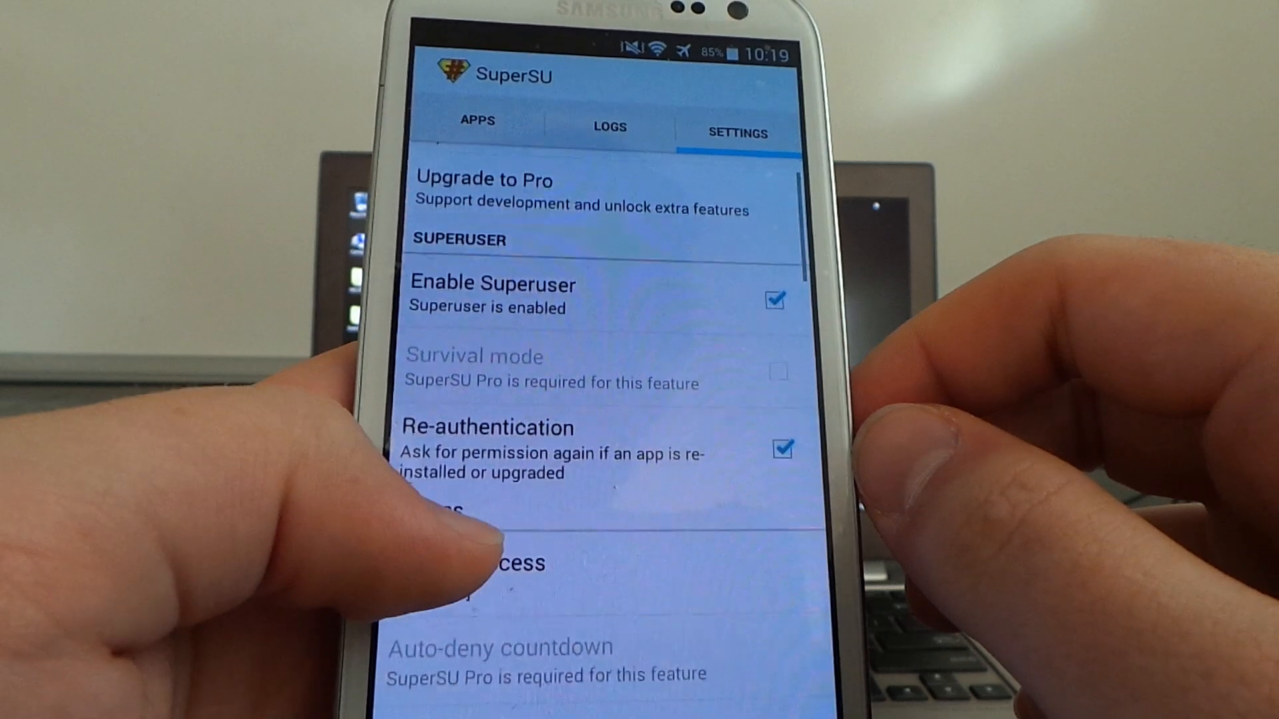
pyautogui.scroll(3)
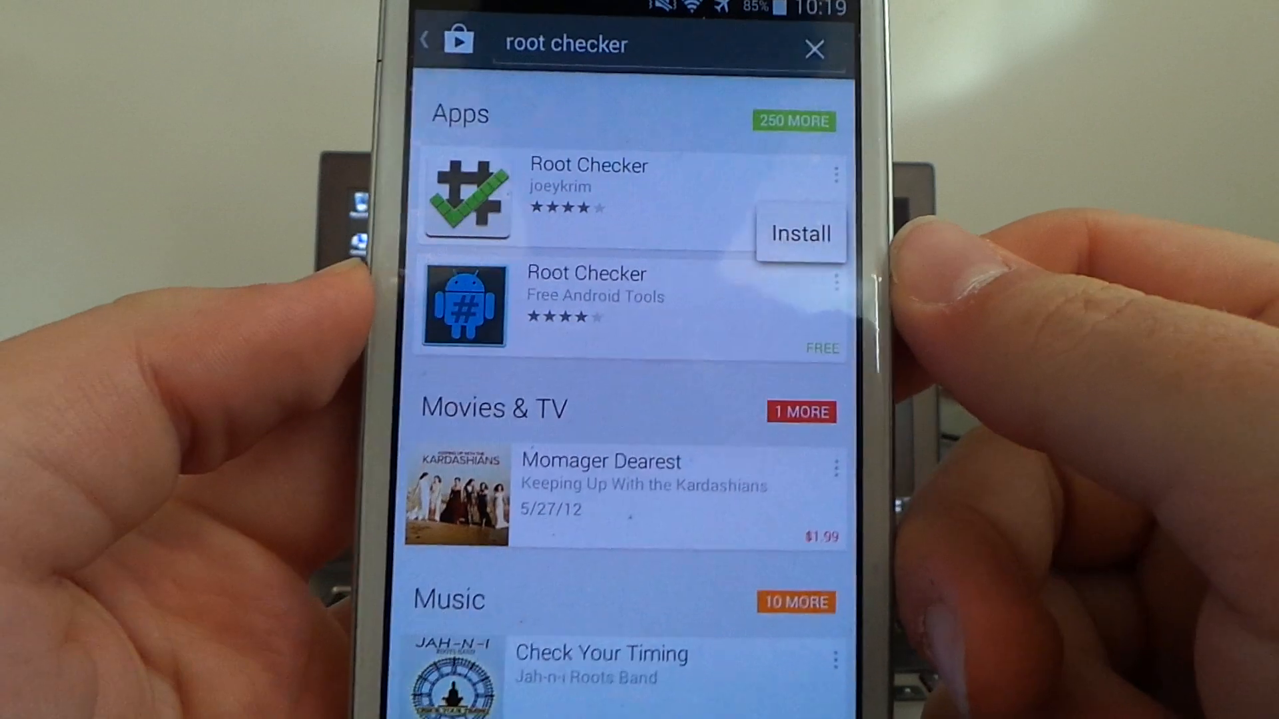
pyautogui.click(800, 234)
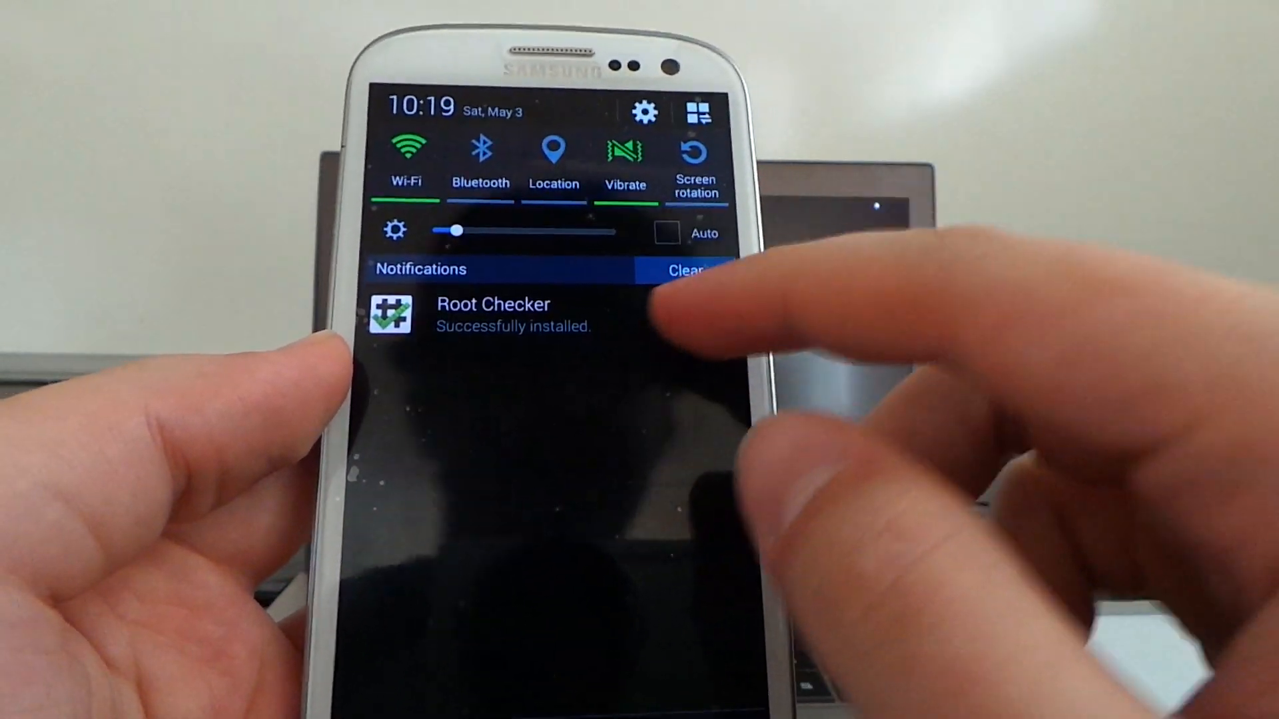
pyautogui.click(514, 314)
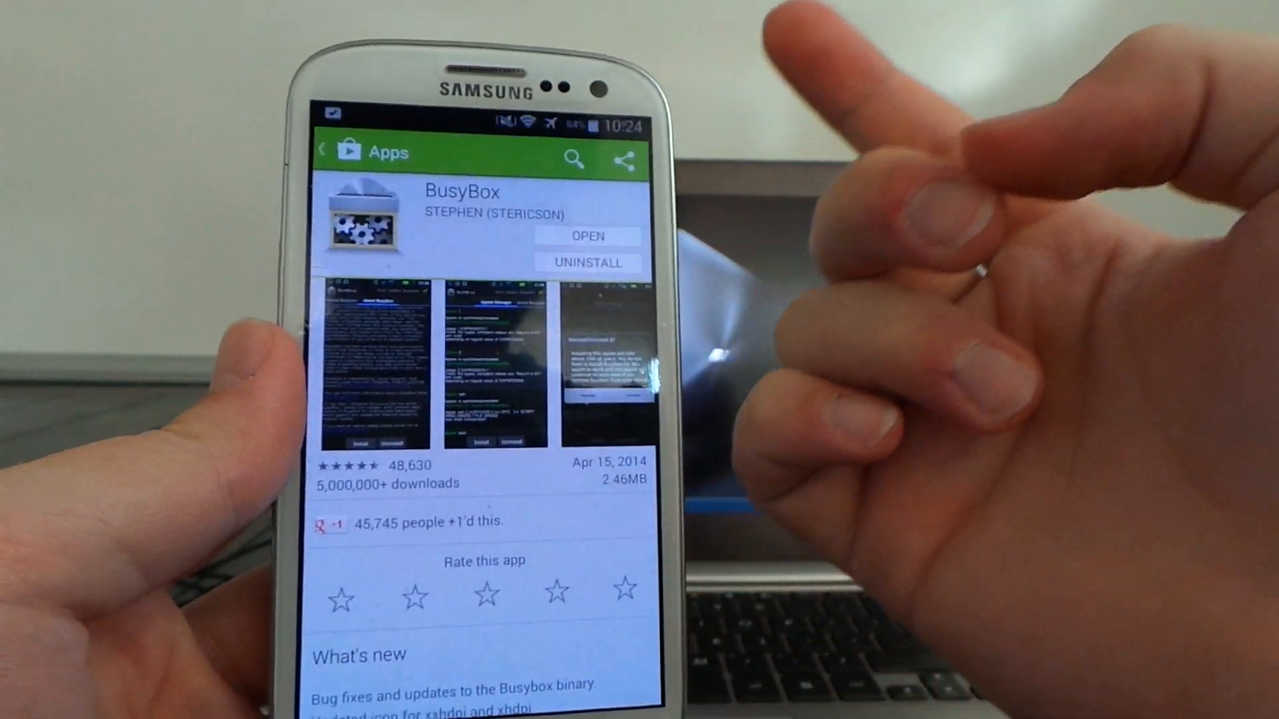
# Launch BusyBox from its Play Store listing to reach its installer screen
pyautogui.click(587, 235)
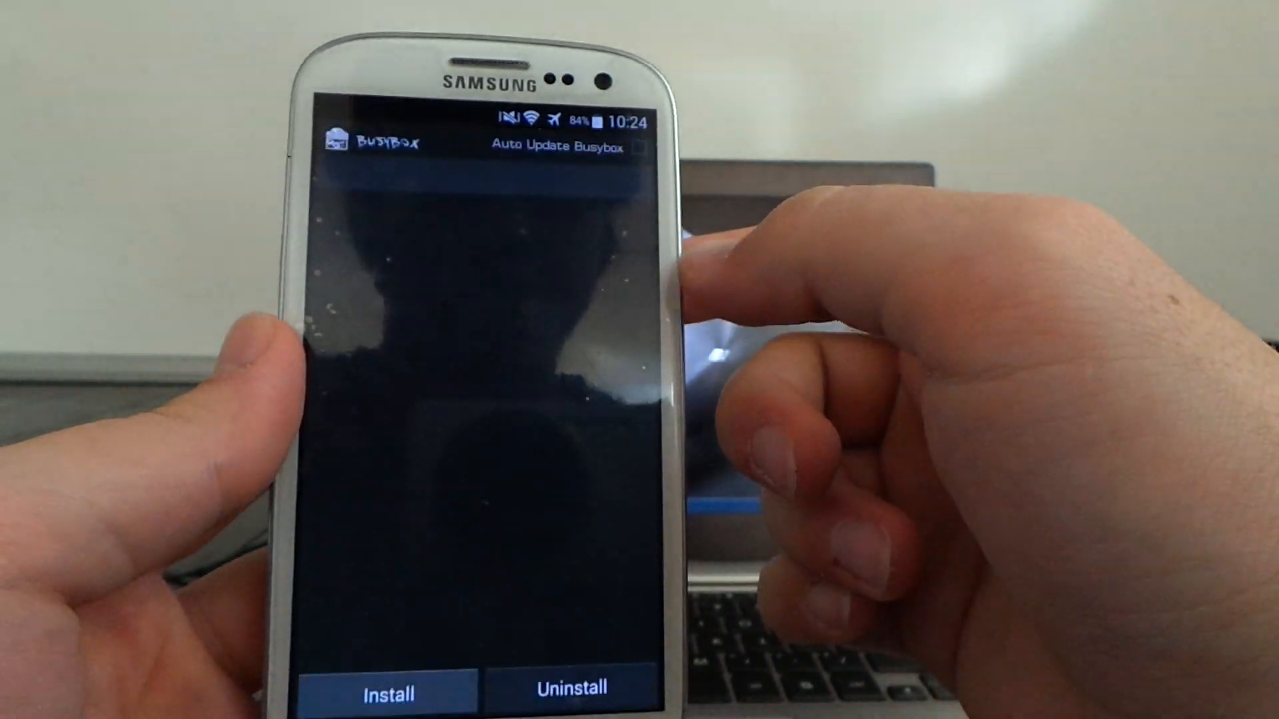